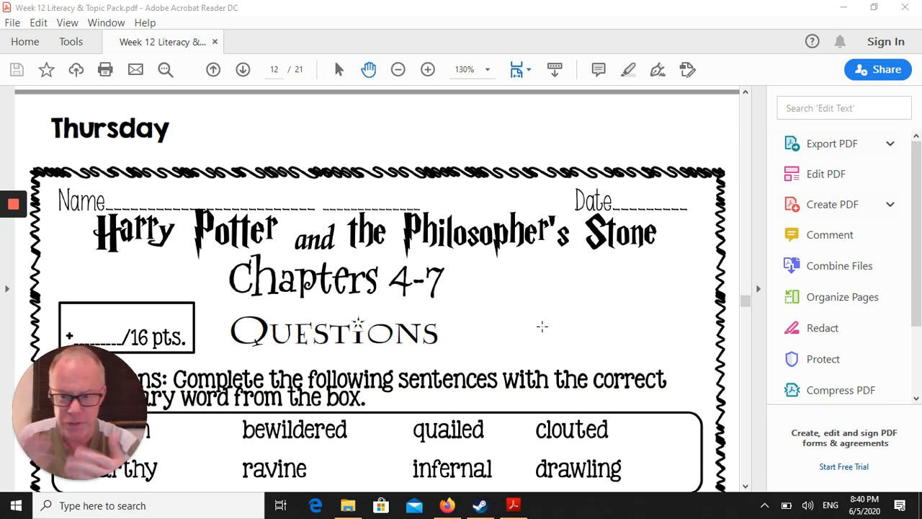
Step: Scroll page 12 past the title to the vocabulary word box and fill-in sentences 1–8
scroll(down, 3)
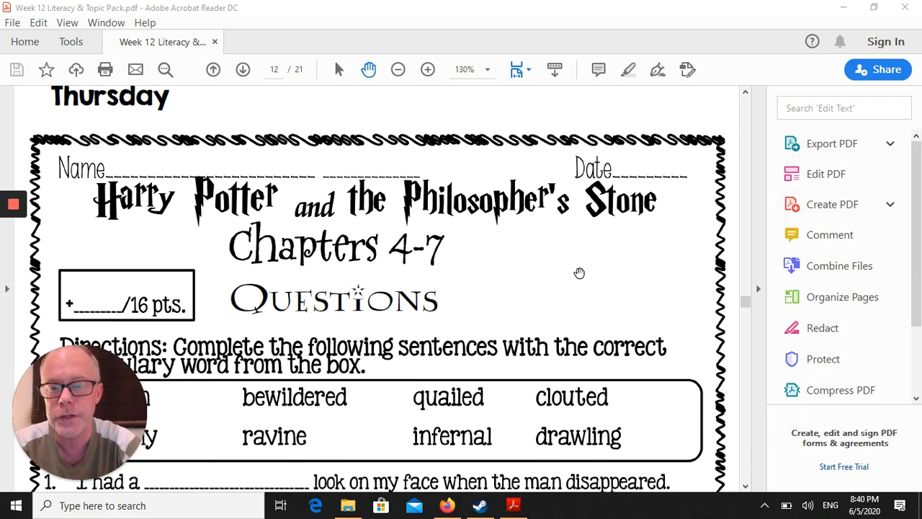
scroll(down, 3)
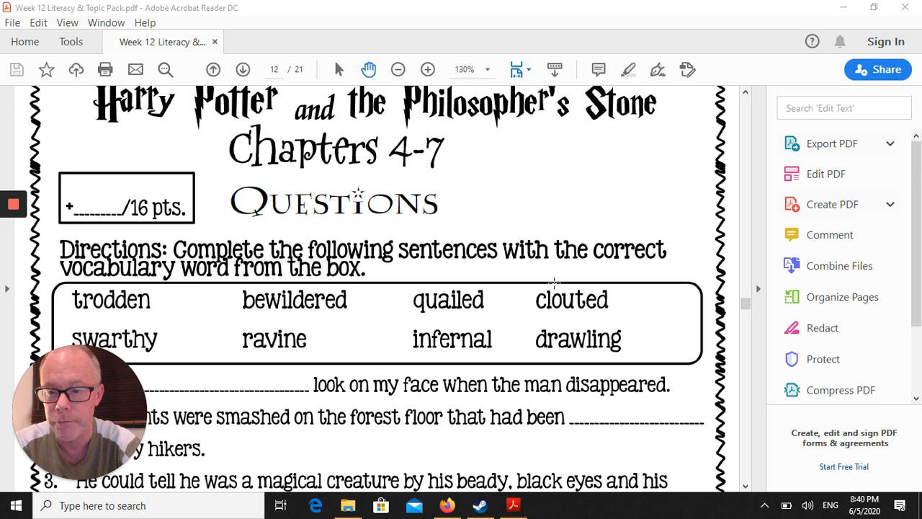
scroll(down, 3)
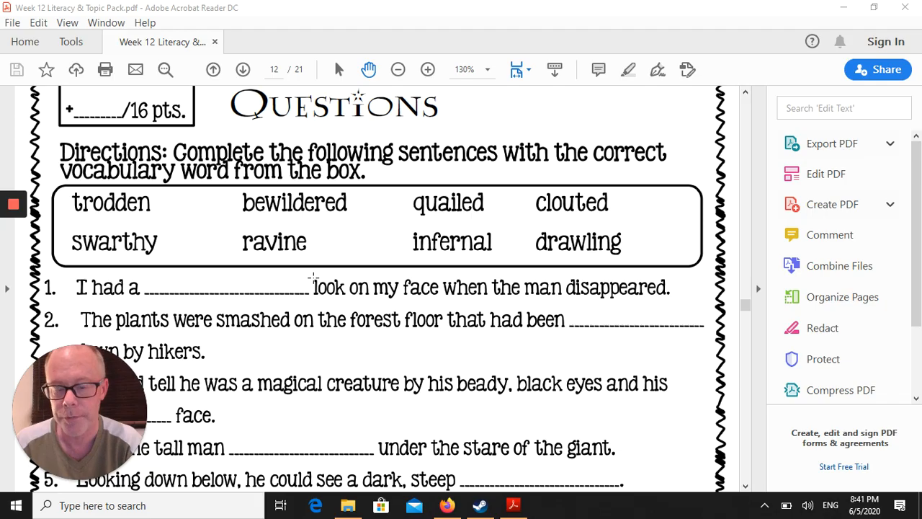
mouse_move(320, 294)
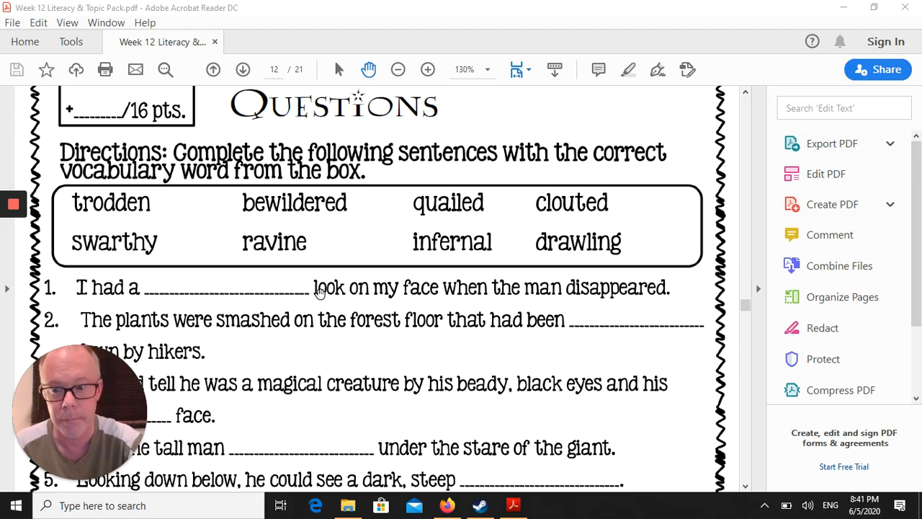
scroll(down, 3)
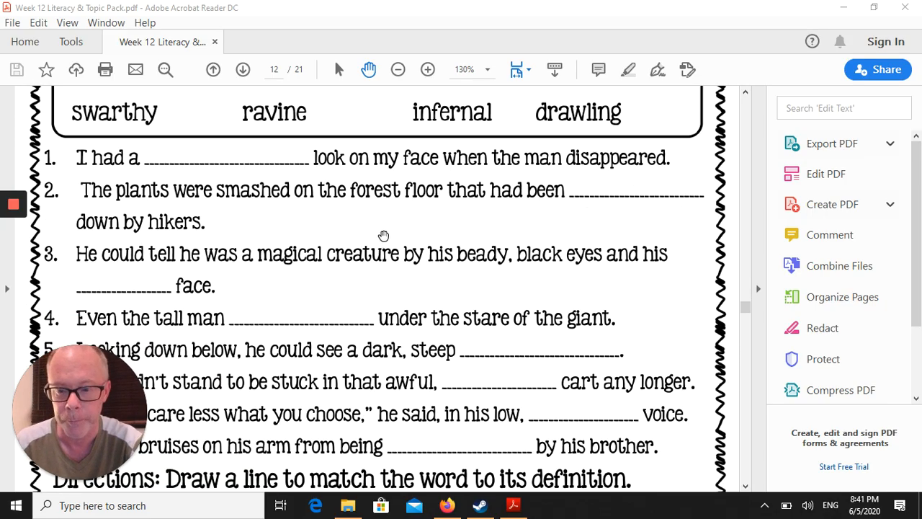
Step: Review page 12's word-to-definition matching section, then advance to page 13's multiple-choice questions
scroll(down, 3)
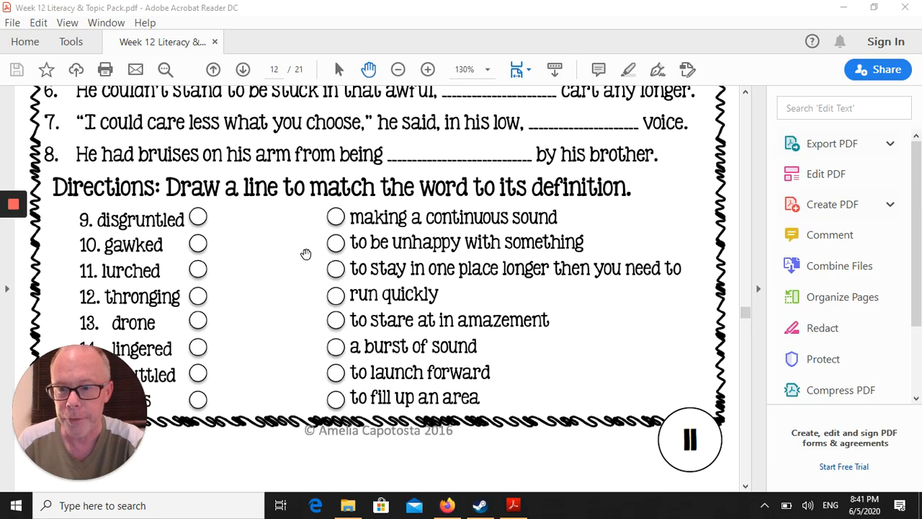
mouse_move(216, 211)
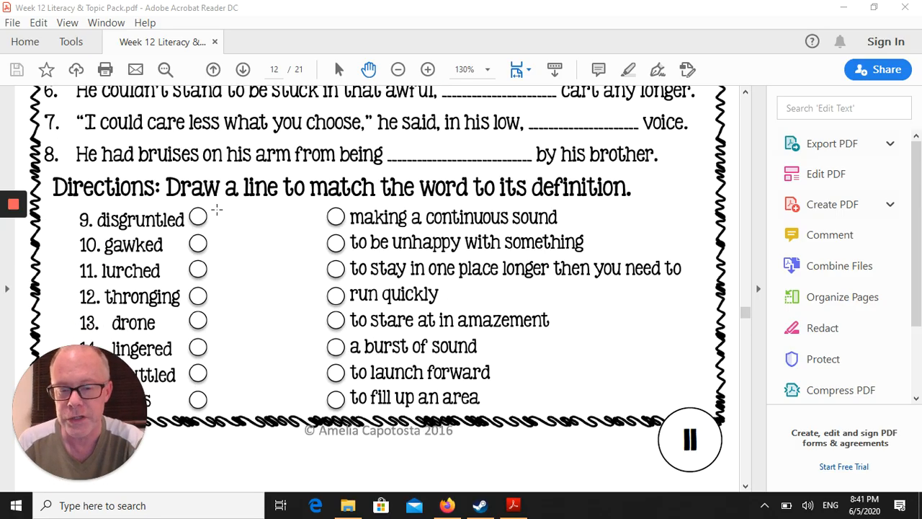
mouse_move(121, 362)
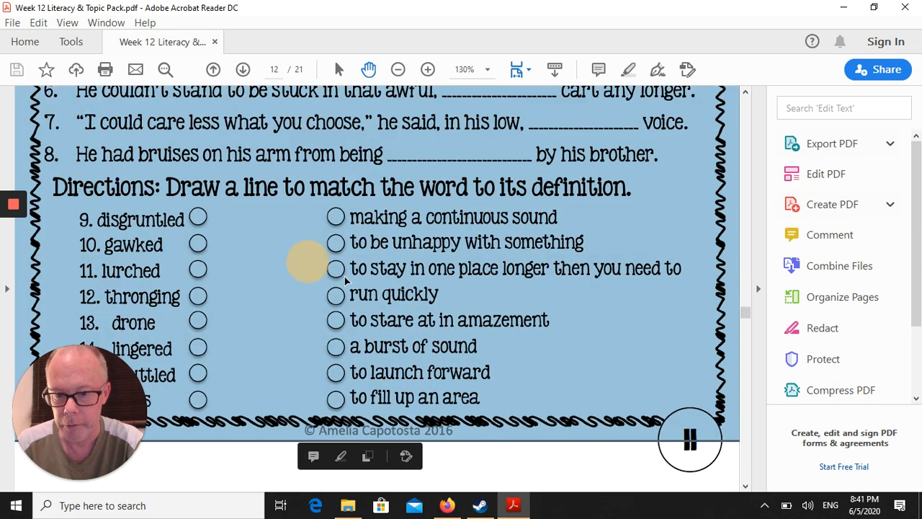
mouse_move(274, 271)
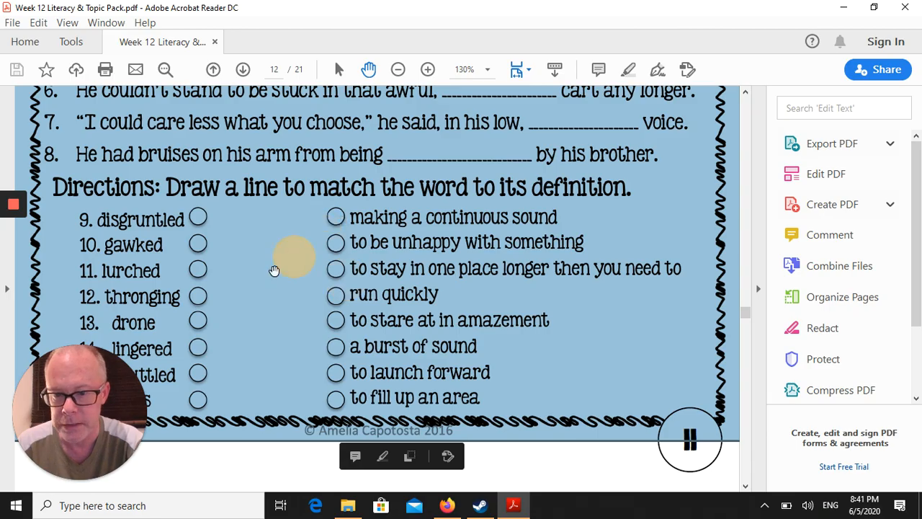
mouse_move(209, 301)
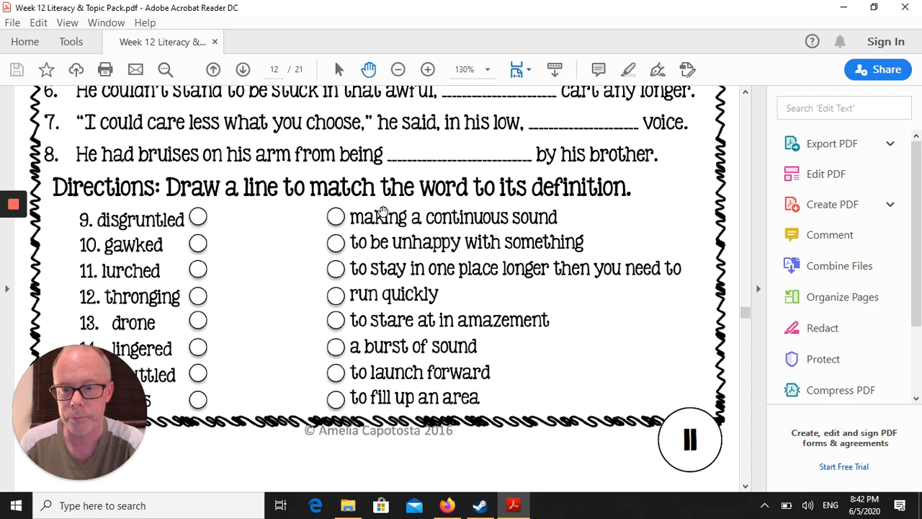
click(242, 69)
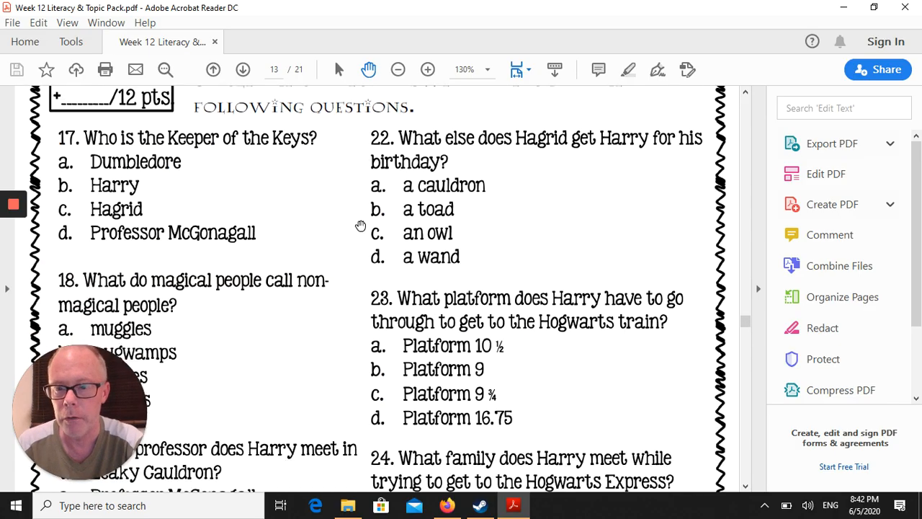
mouse_move(331, 242)
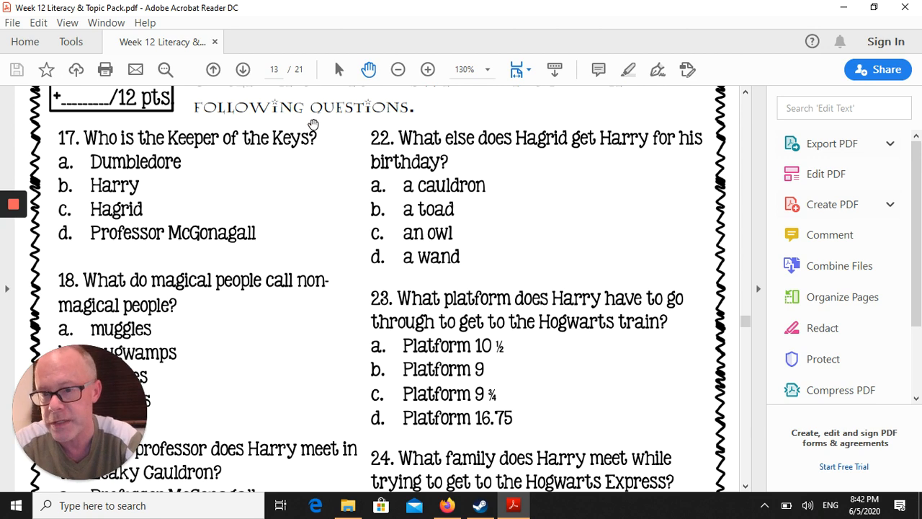
mouse_move(61, 223)
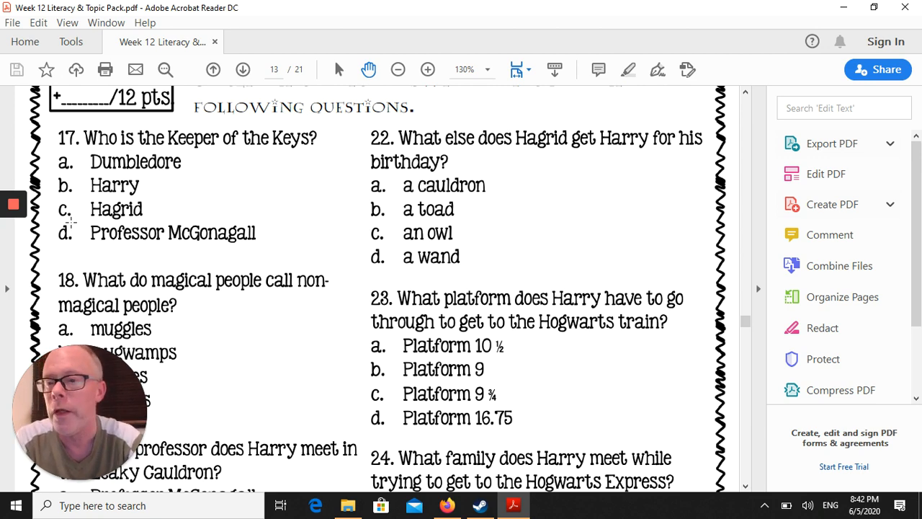
mouse_move(340, 191)
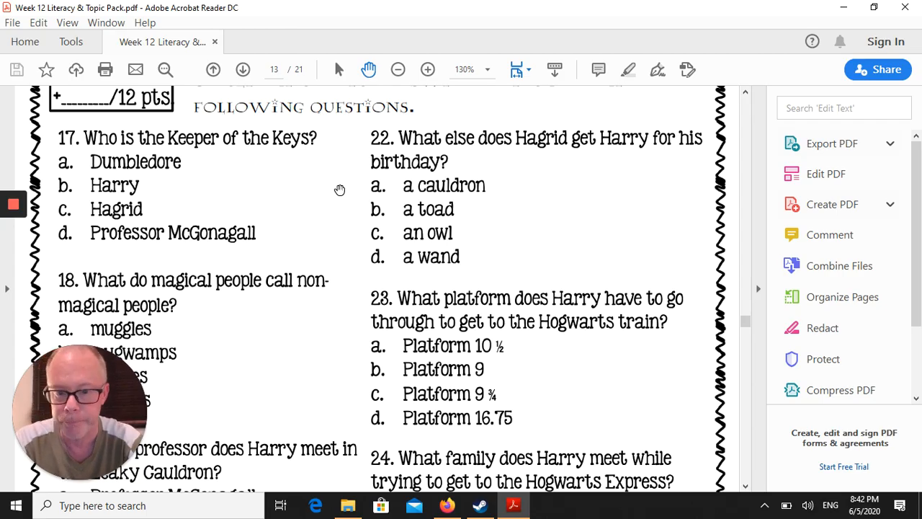
Step: Read through questions 17–26 on page 13, then advance to page 14's Diagon Alley directions question
scroll(down, 3)
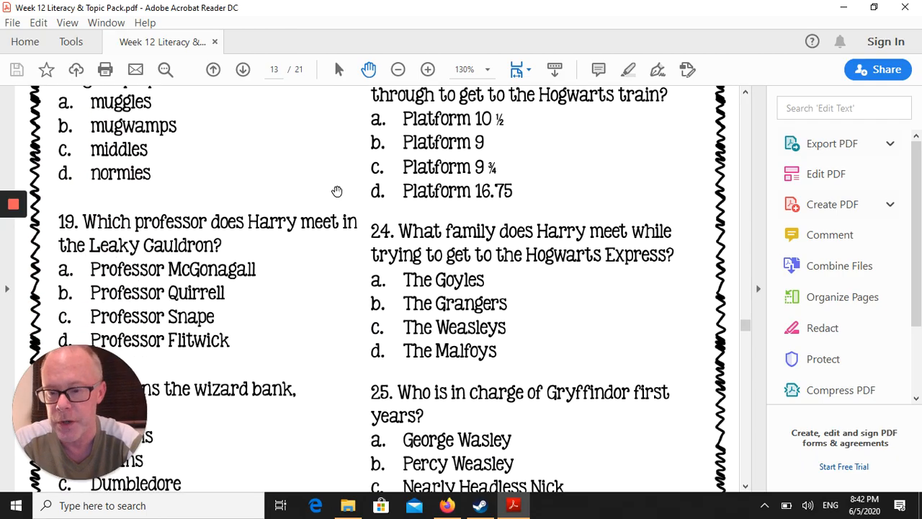
scroll(down, 3)
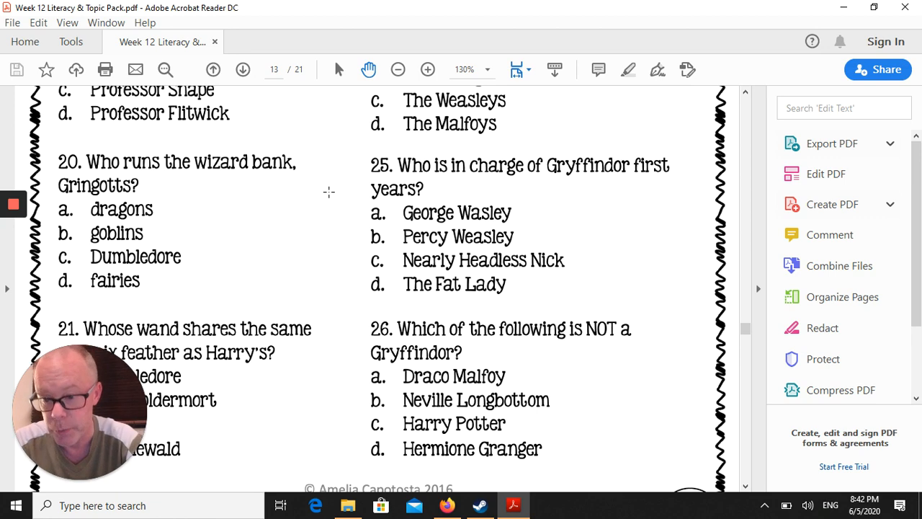
scroll(up, 3)
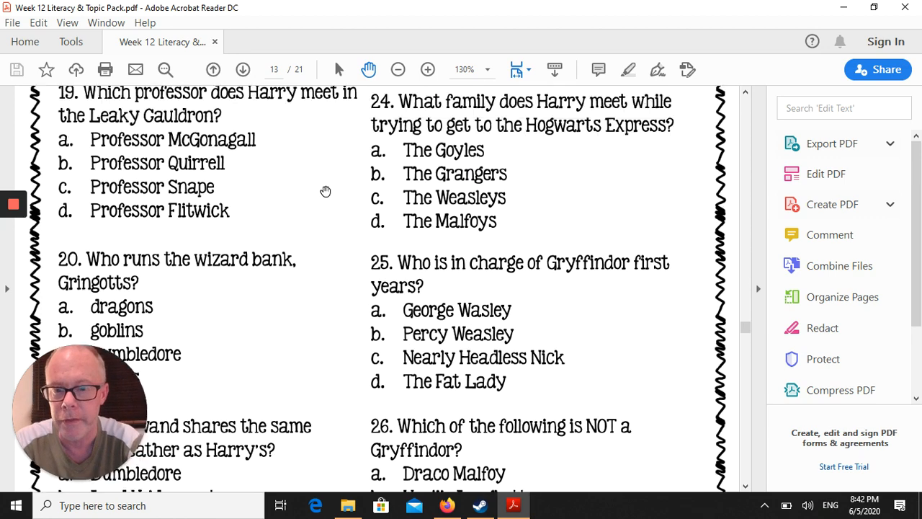
click(242, 69)
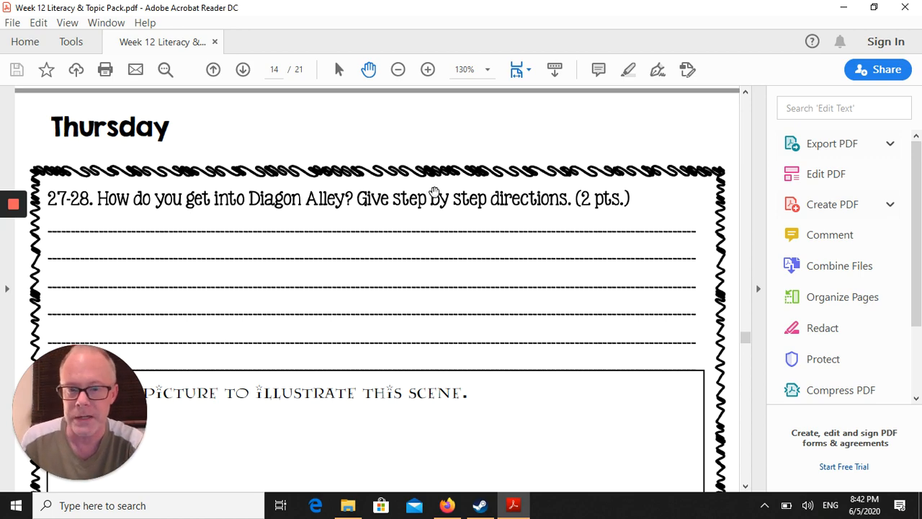
mouse_move(214, 276)
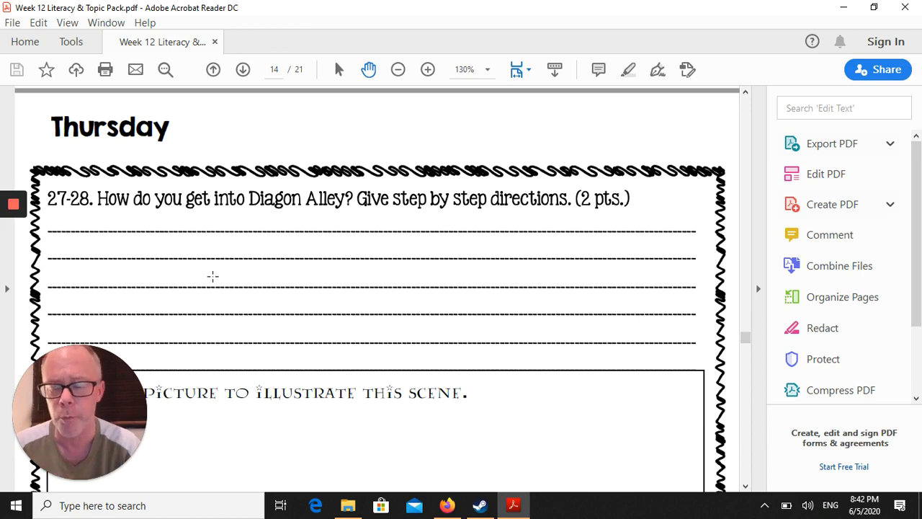
mouse_move(314, 290)
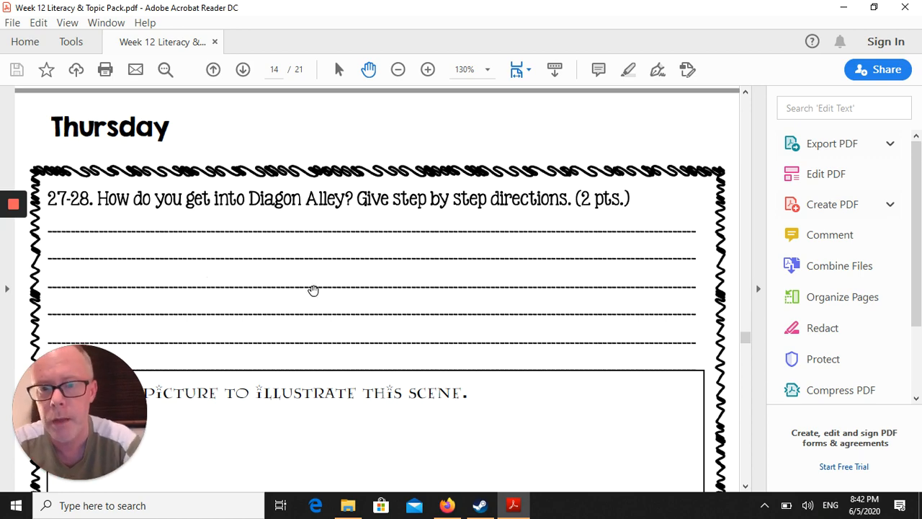
Step: Scroll page 14 down to the 'Draw a picture to illustrate this scene' box and Madam Malkin's question
scroll(down, 3)
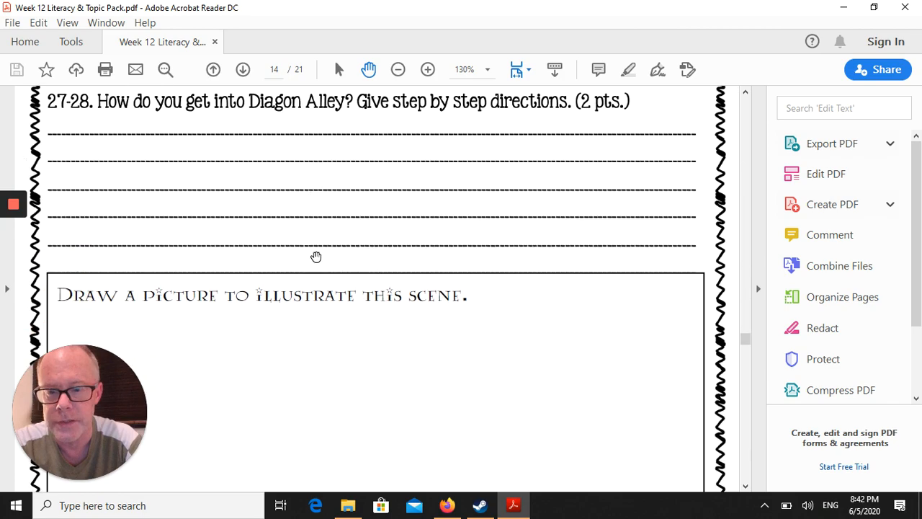
scroll(down, 3)
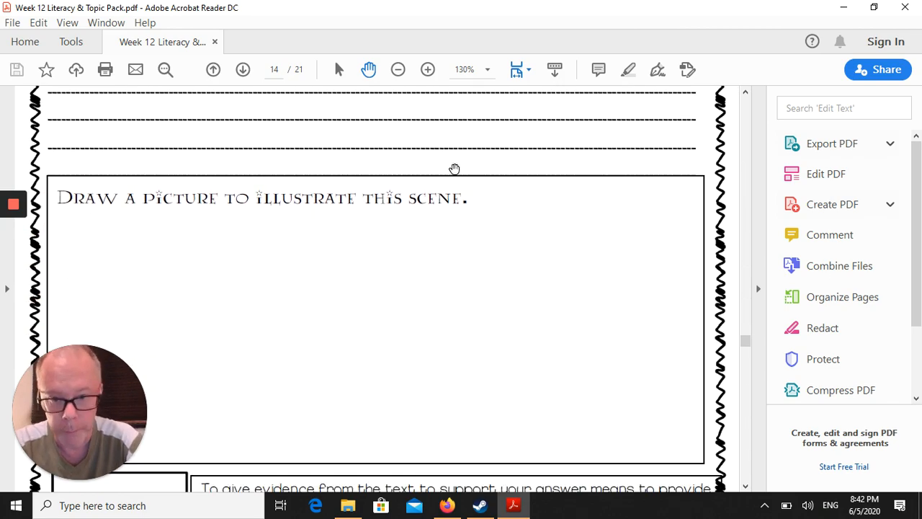
mouse_move(275, 205)
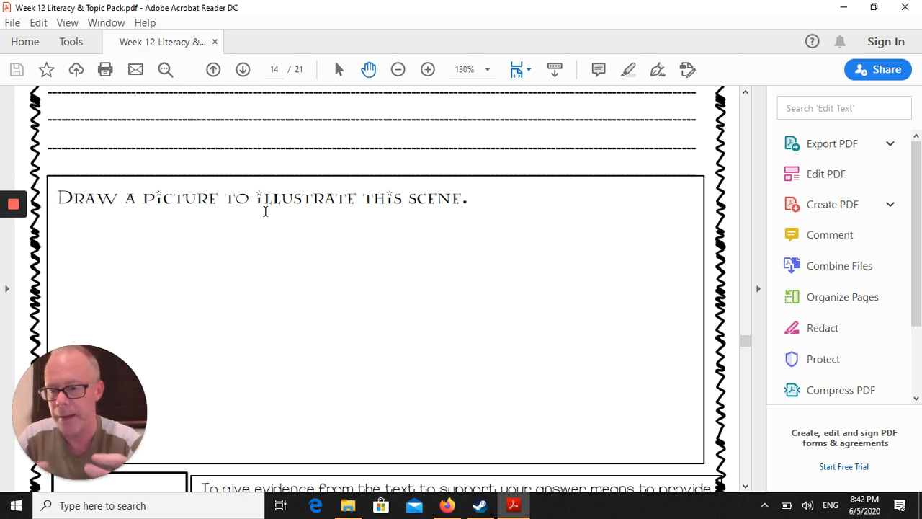
mouse_move(317, 145)
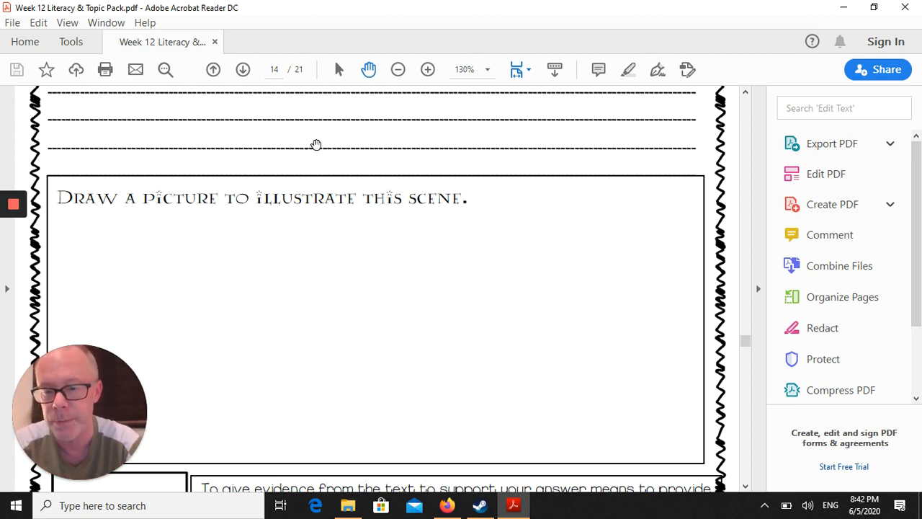
scroll(down, 3)
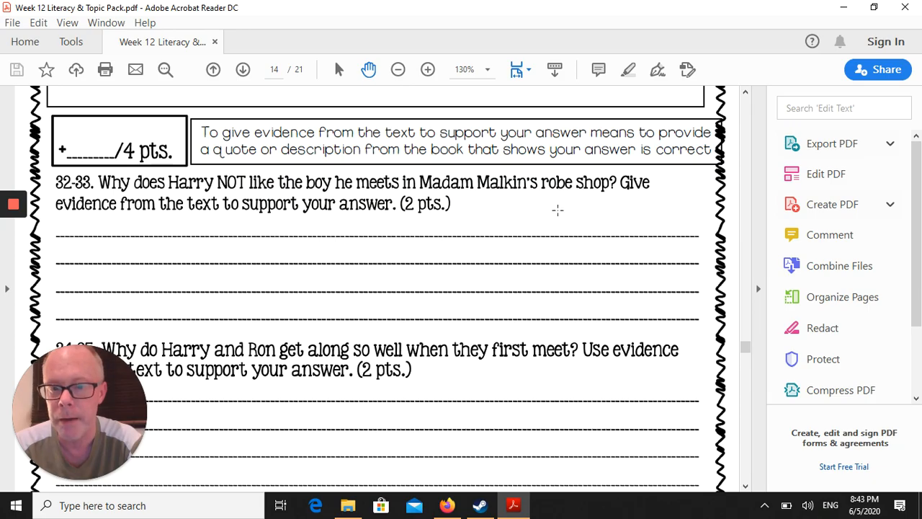
mouse_move(420, 257)
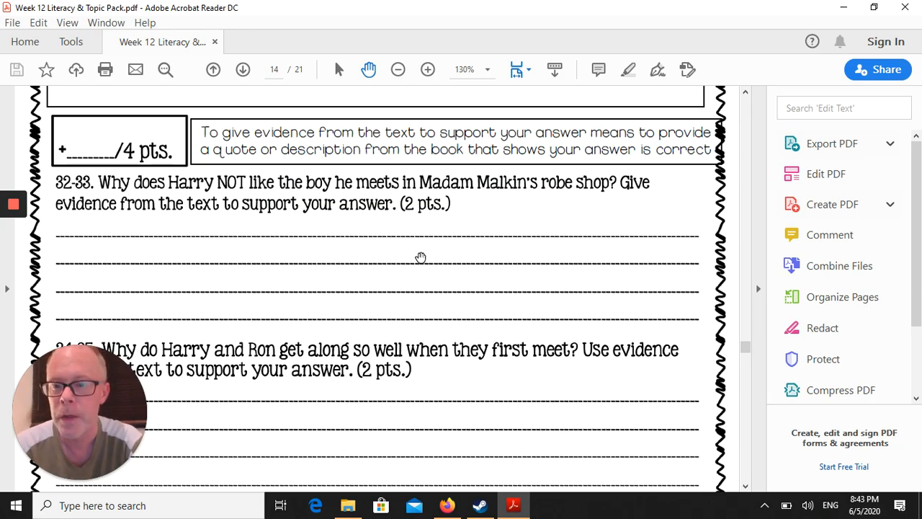
Step: Scroll page 14 to text-evidence questions 32–35, including why Harry and Ron get along
scroll(down, 3)
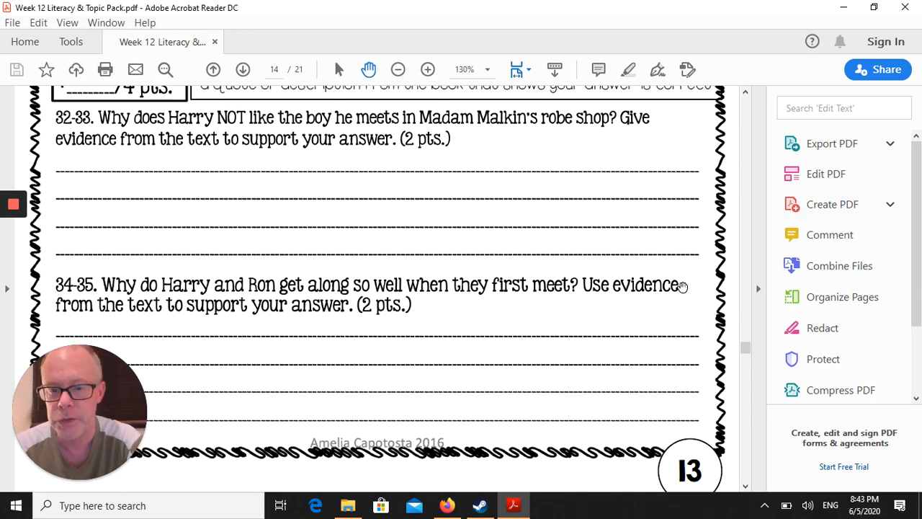
scroll(up, 3)
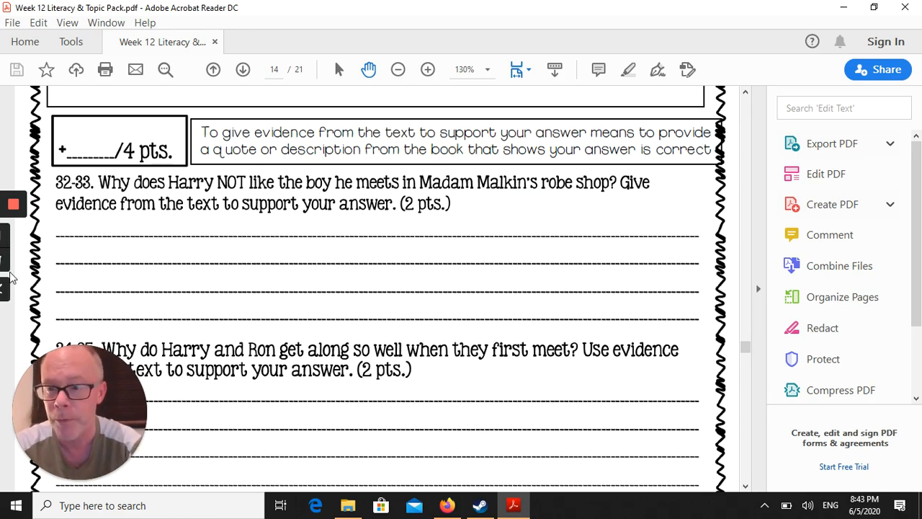
click(13, 205)
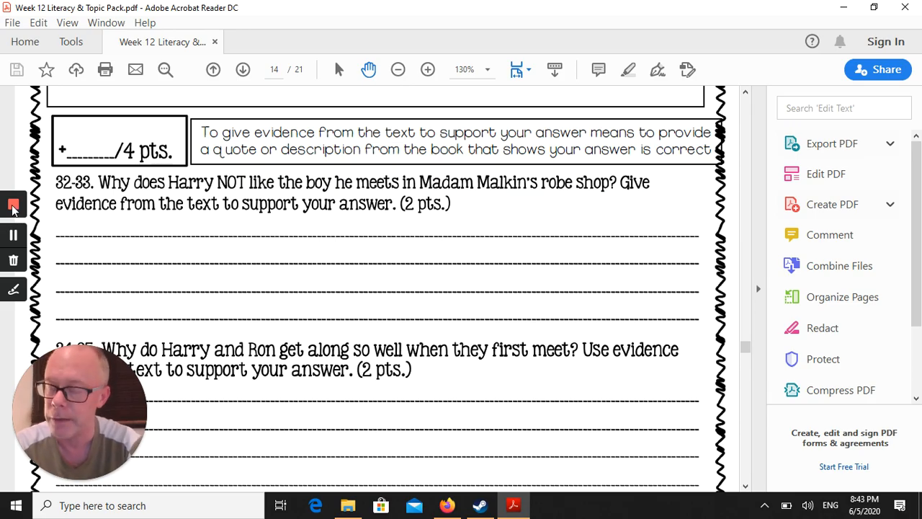